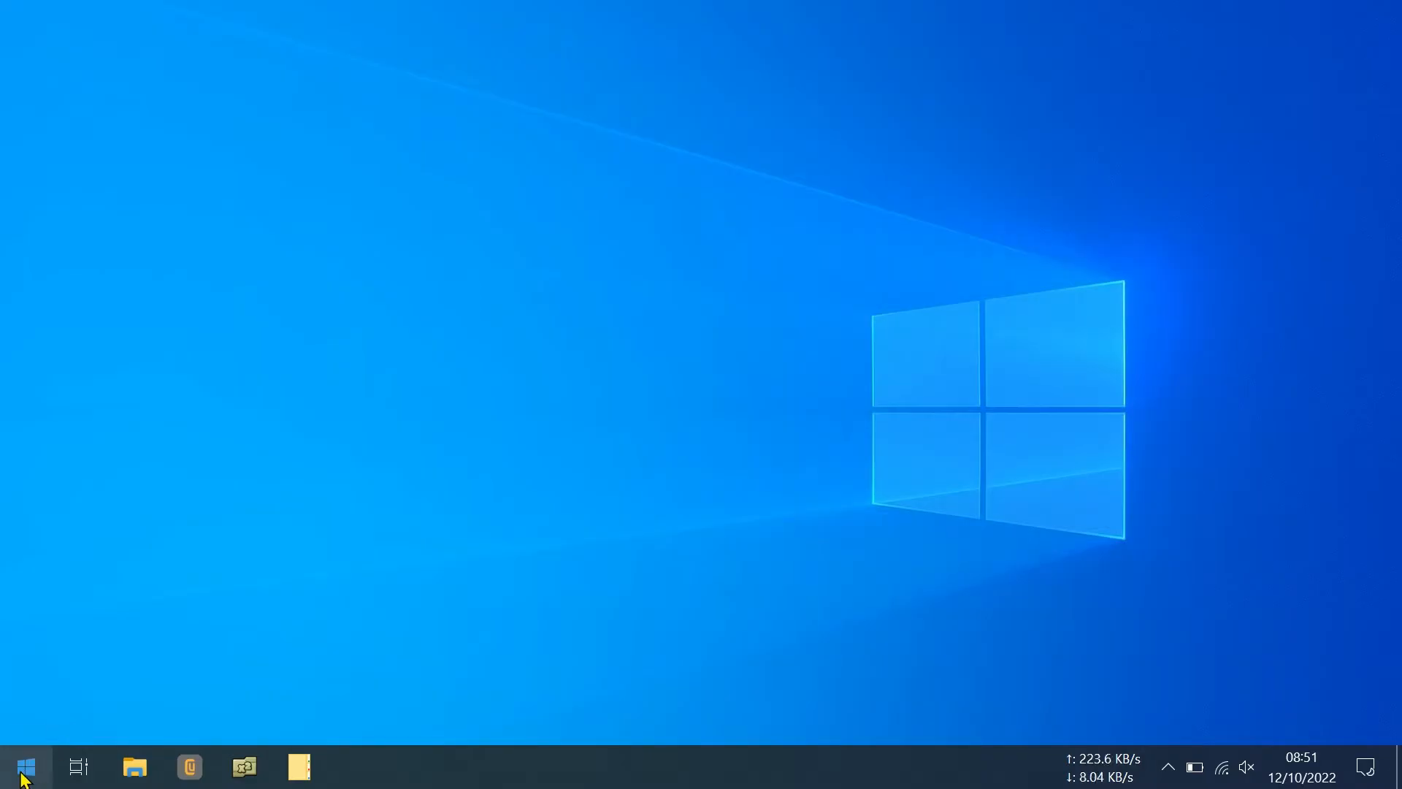
Launch File Explorer from the Start button's quick link menu.
{"action": "right_click", "coordinate": [24, 767]}
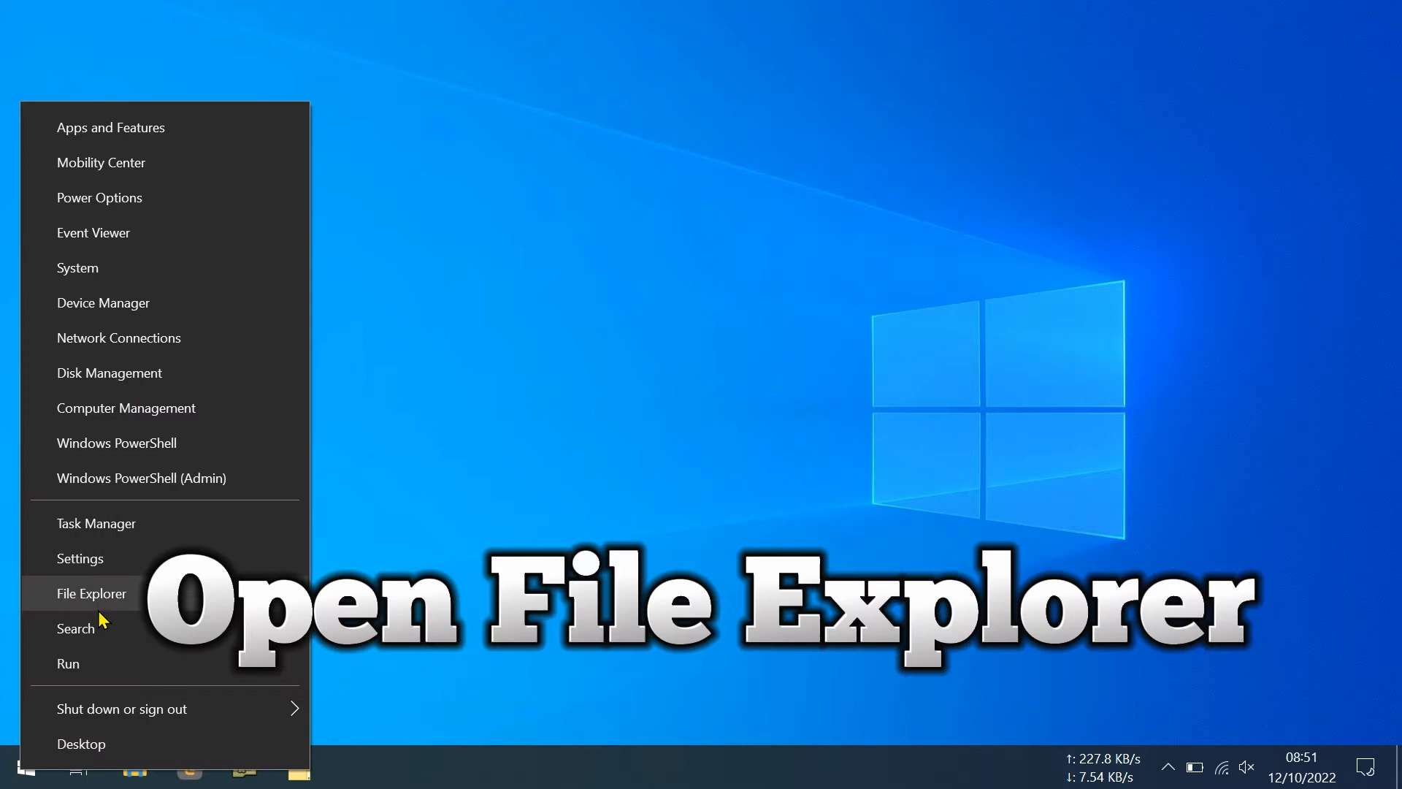
{"action": "left_click", "coordinate": [91, 593]}
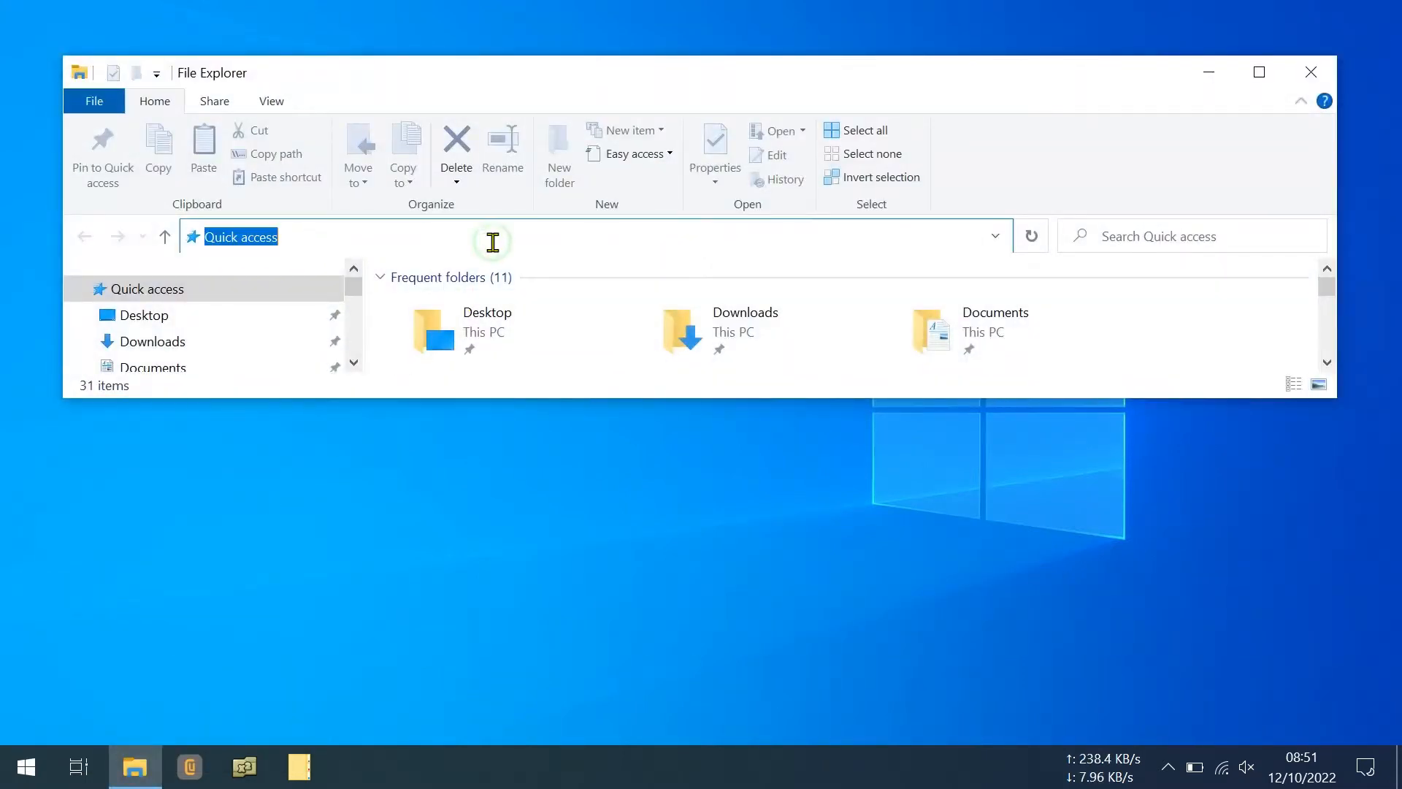
Navigate to the %appdata%-based Local\Google folder via the address bar.
{"action": "type", "text": "%appdata%\\Loca"}
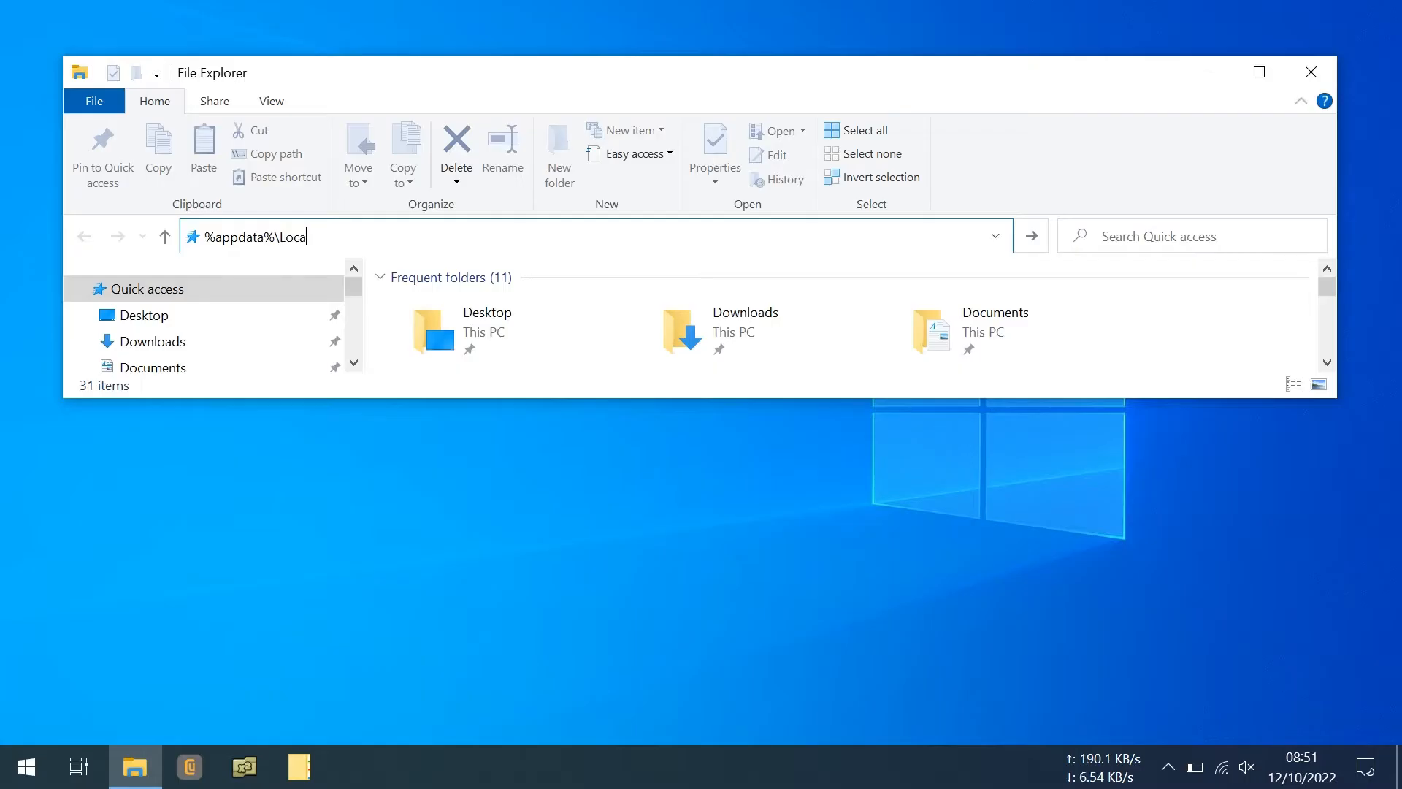
{"action": "type", "text": "l"}
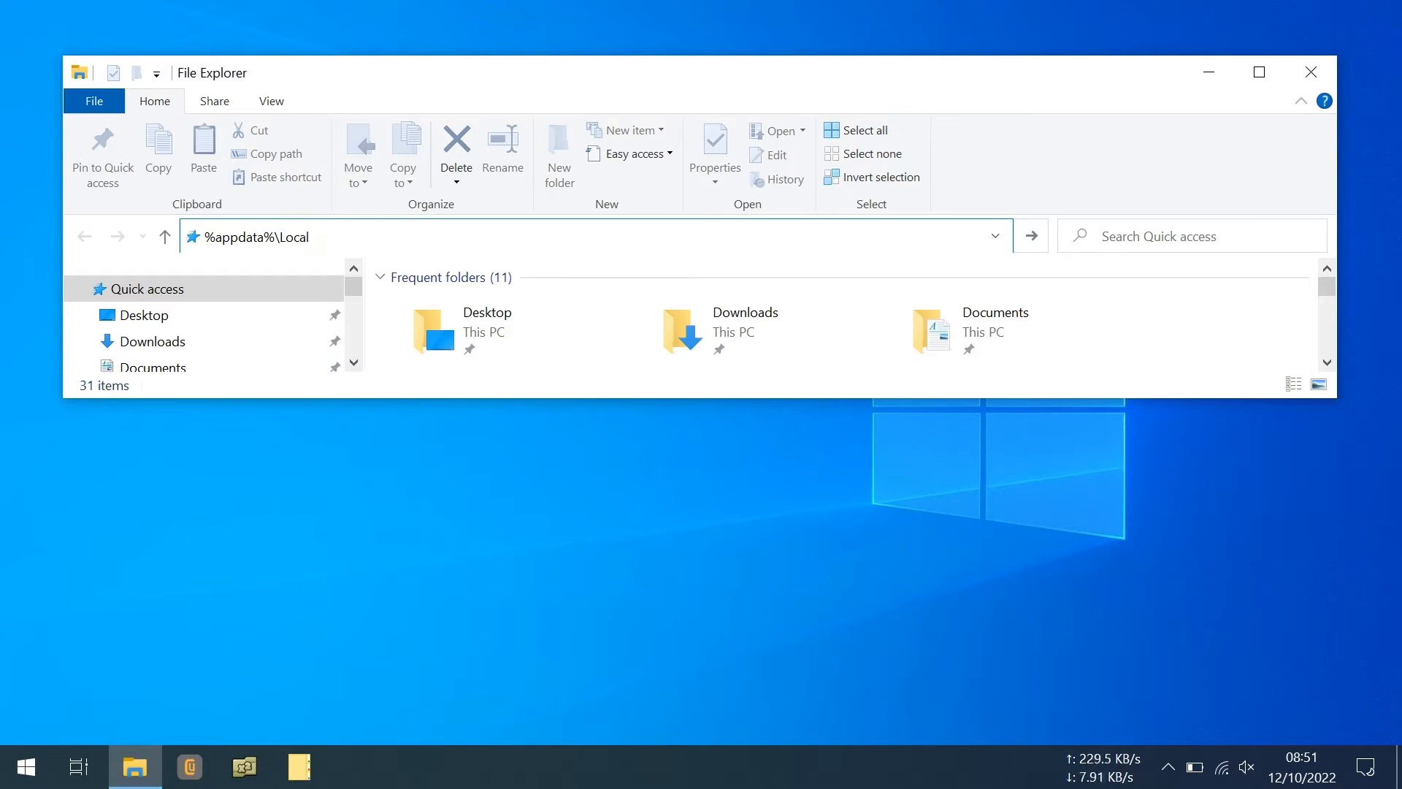
{"action": "type", "text": "\\"}
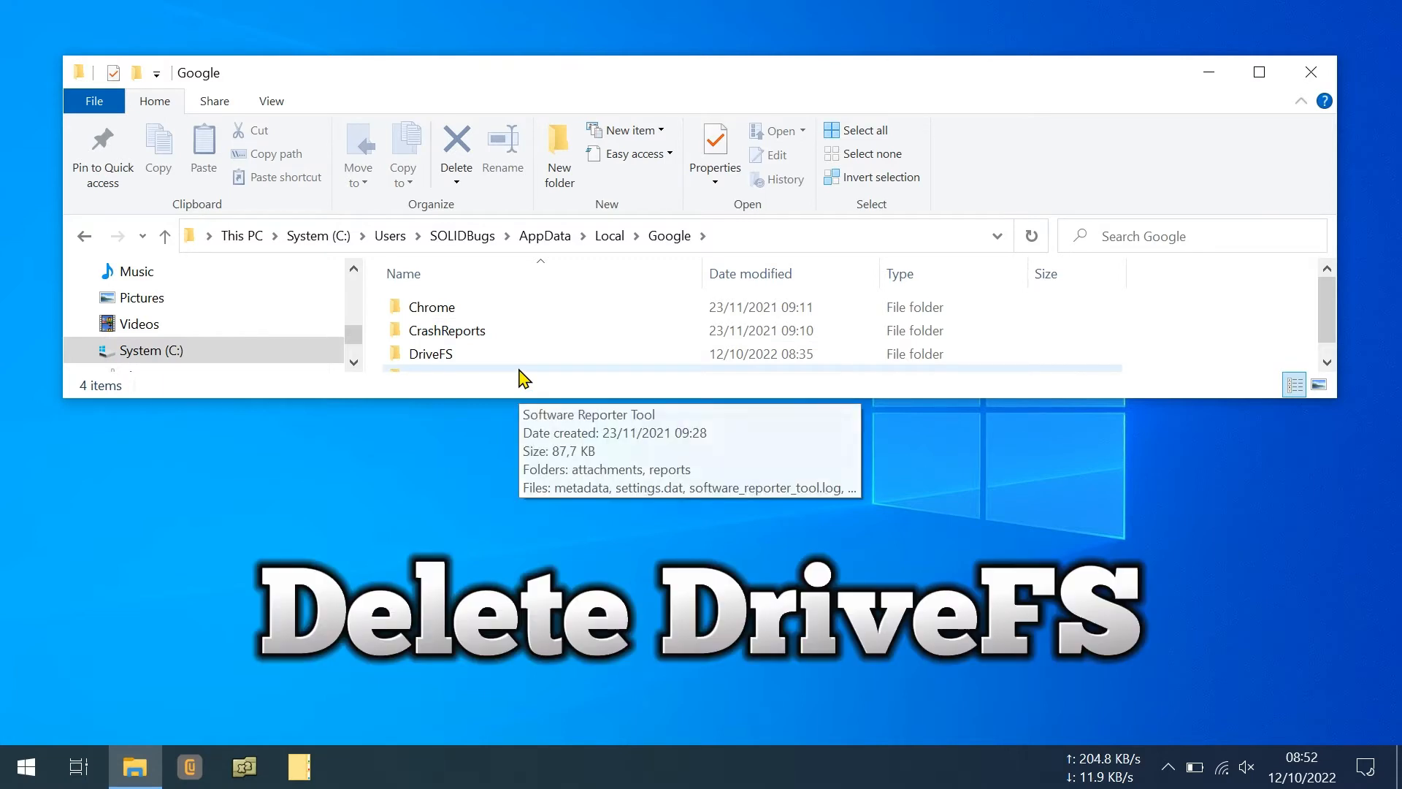
{"action": "left_click", "coordinate": [502, 152]}
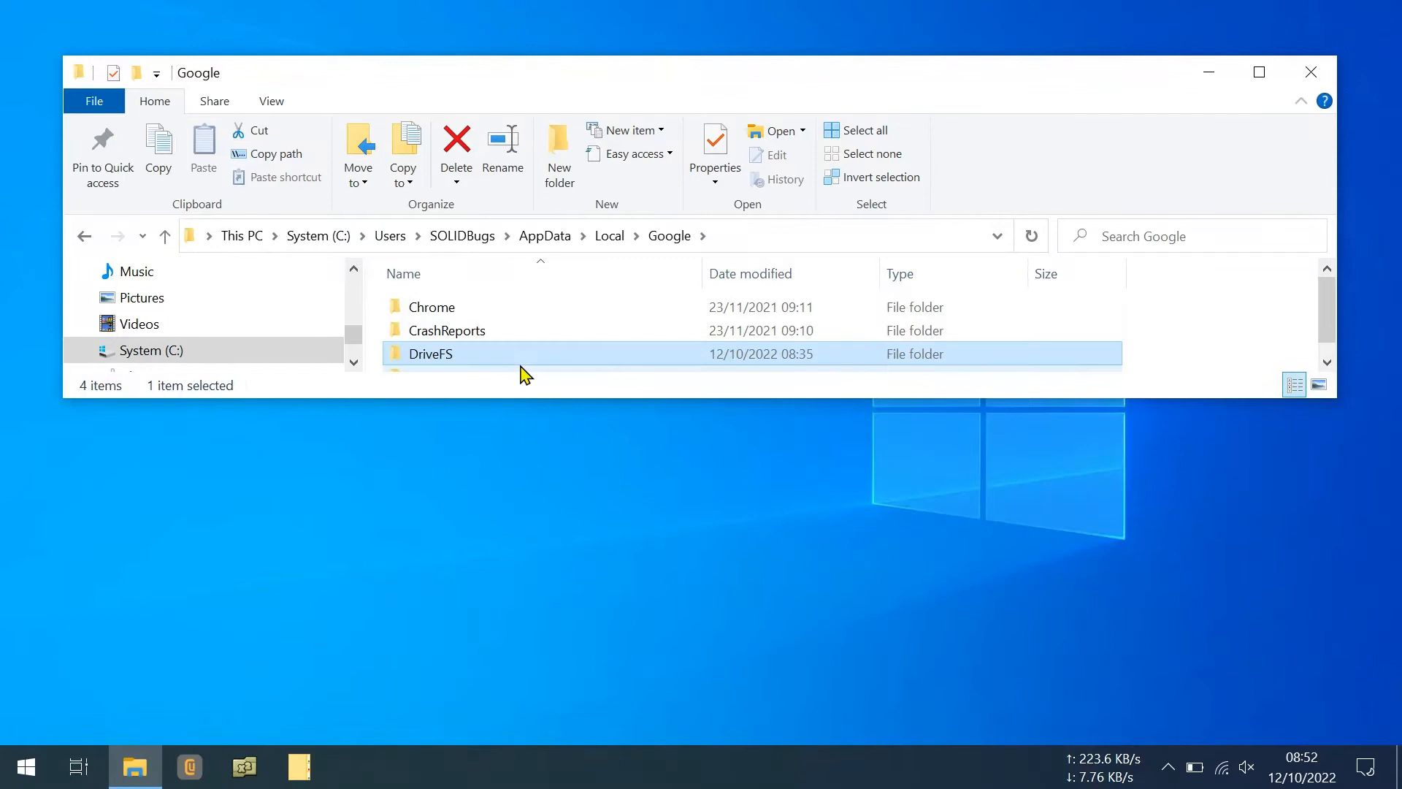
{"action": "mouse_move", "coordinate": [451, 222]}
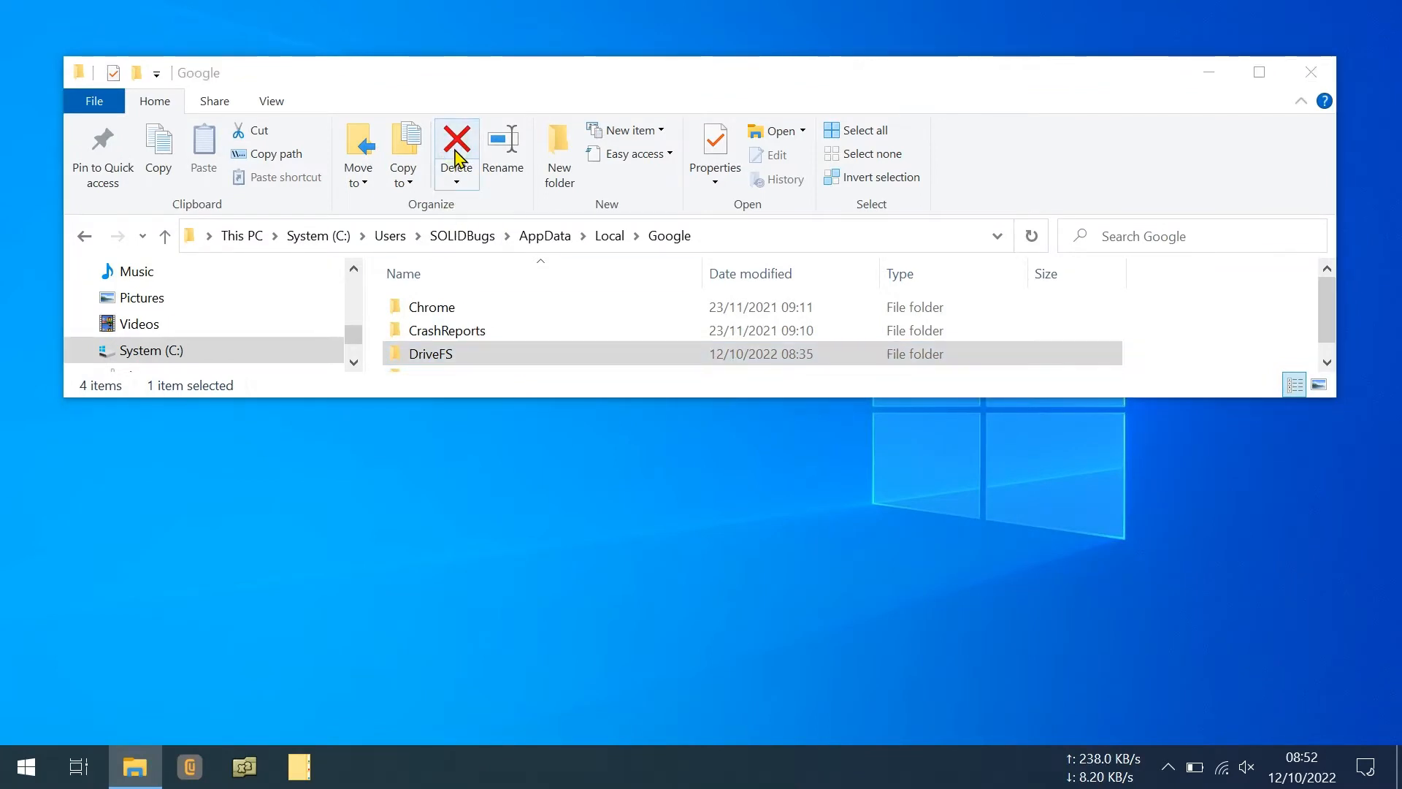
{"action": "left_click", "coordinate": [456, 144]}
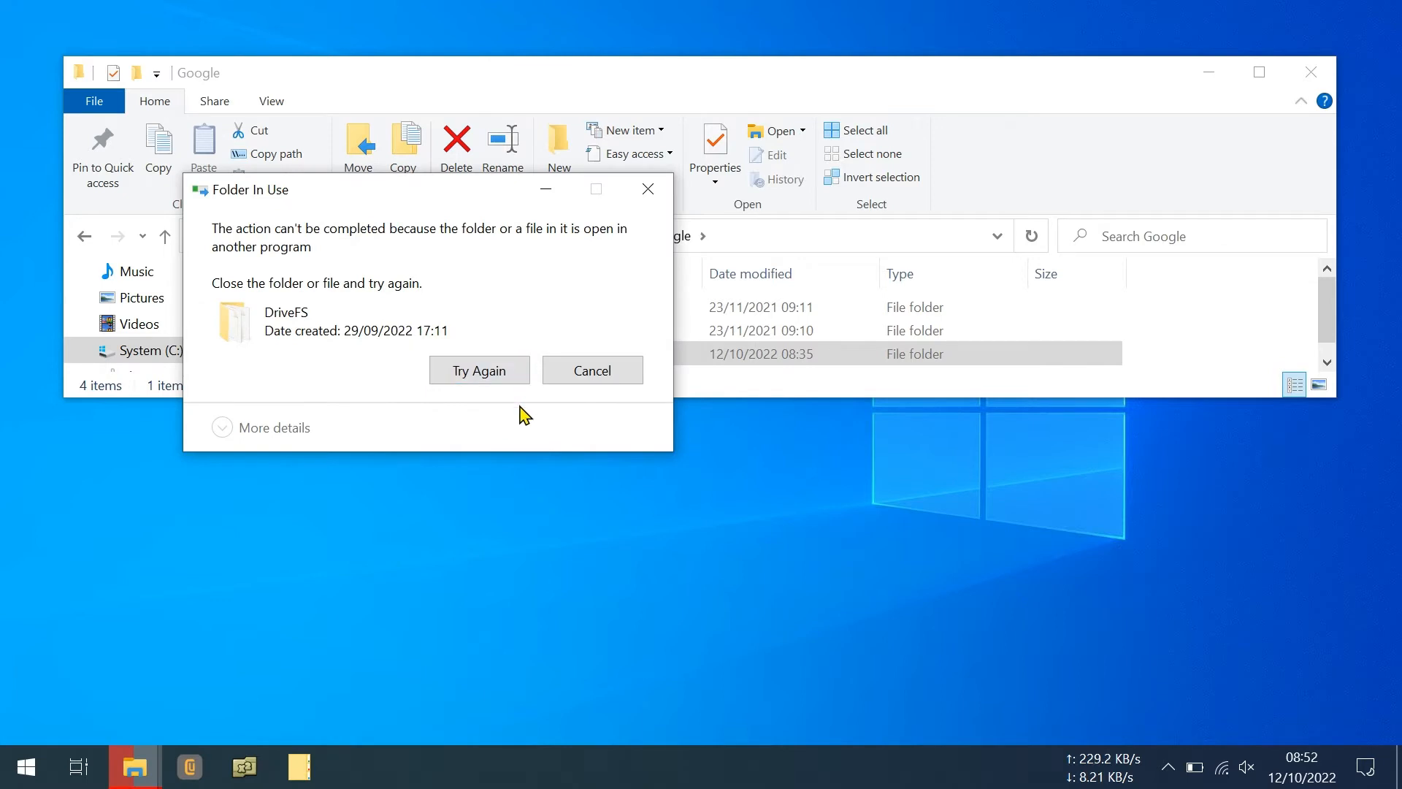
{"action": "left_click", "coordinate": [479, 369]}
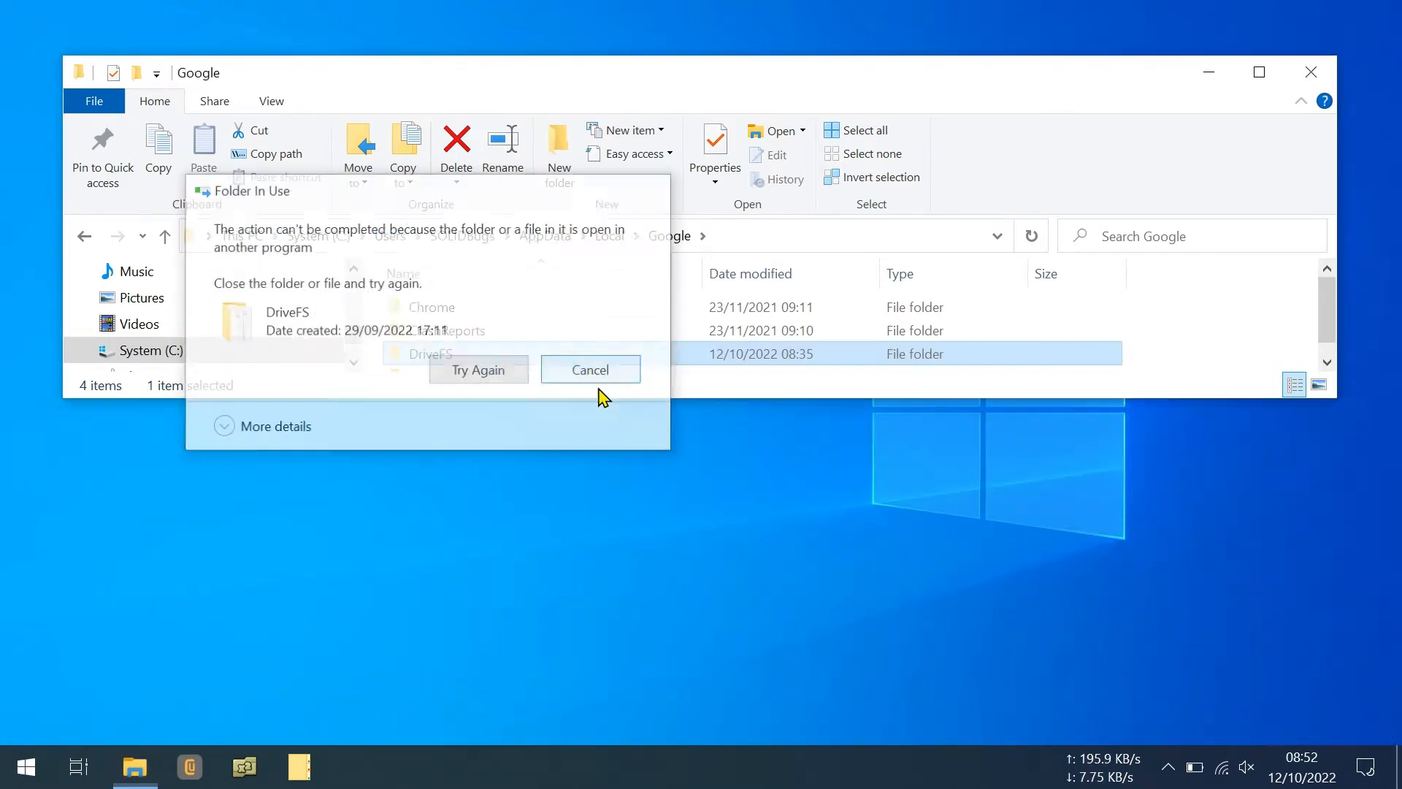
{"action": "left_click", "coordinate": [589, 369]}
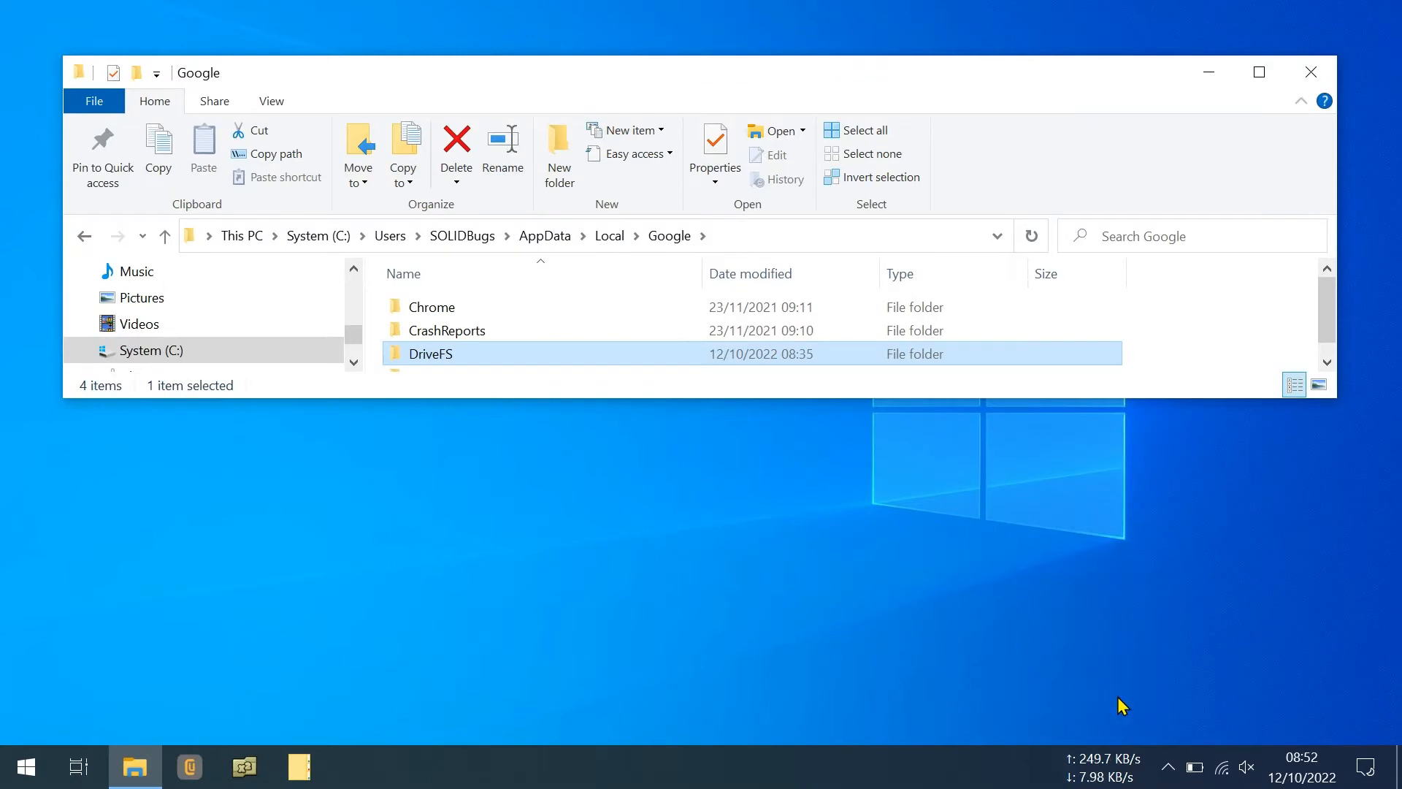
Quit Google Drive from its tray settings menu, confirming despite unfinished syncing.
{"action": "left_click", "coordinate": [1168, 767]}
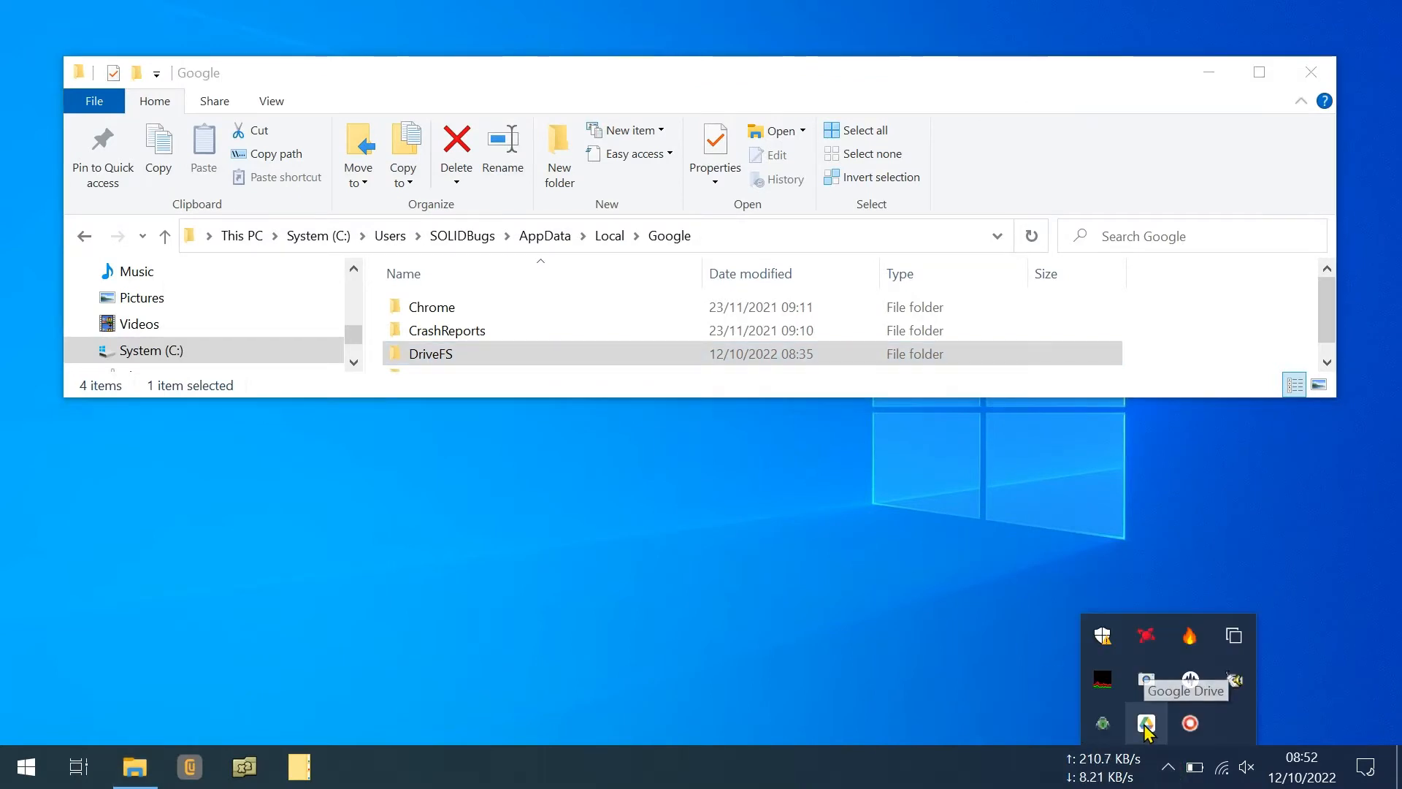
{"action": "left_click", "coordinate": [1145, 723]}
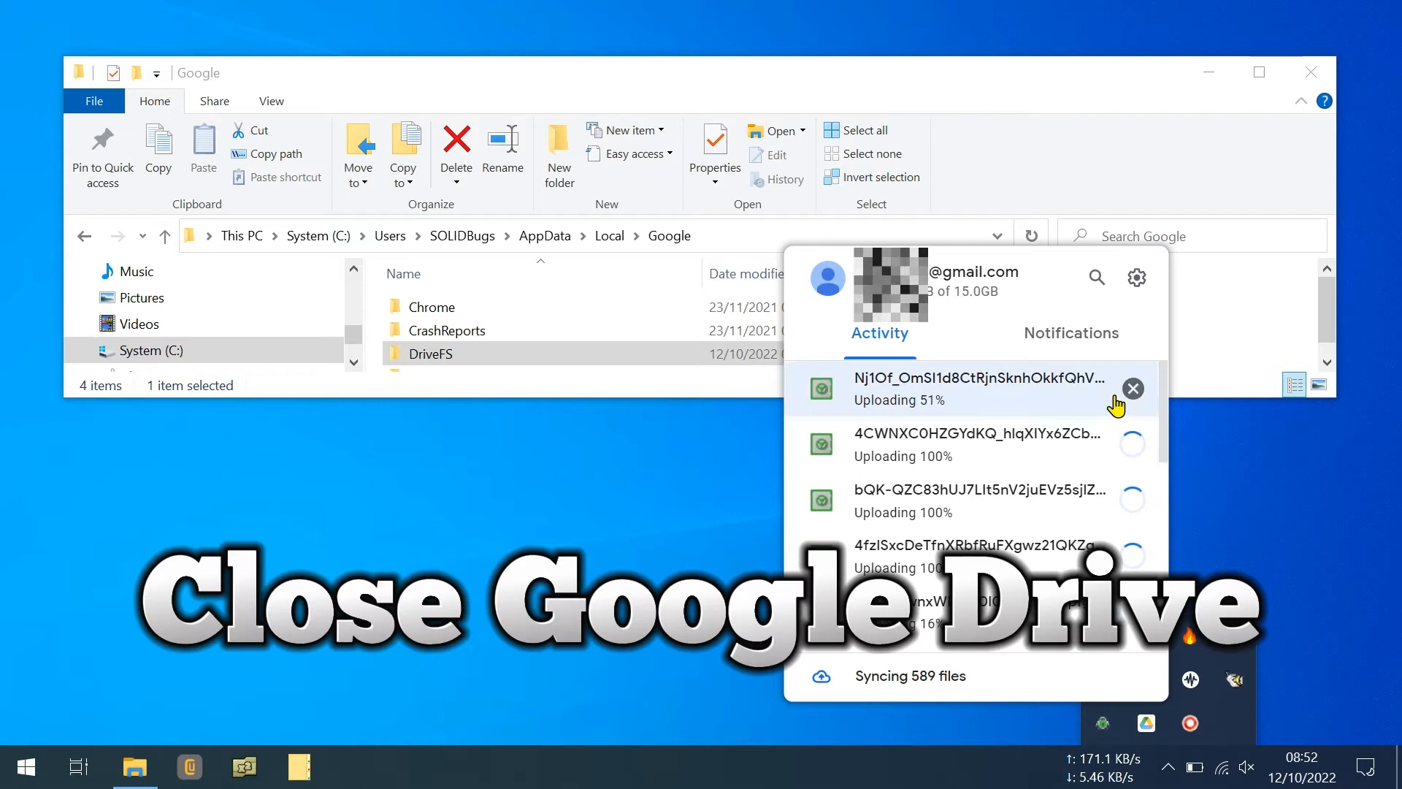
{"action": "left_click", "coordinate": [1136, 277]}
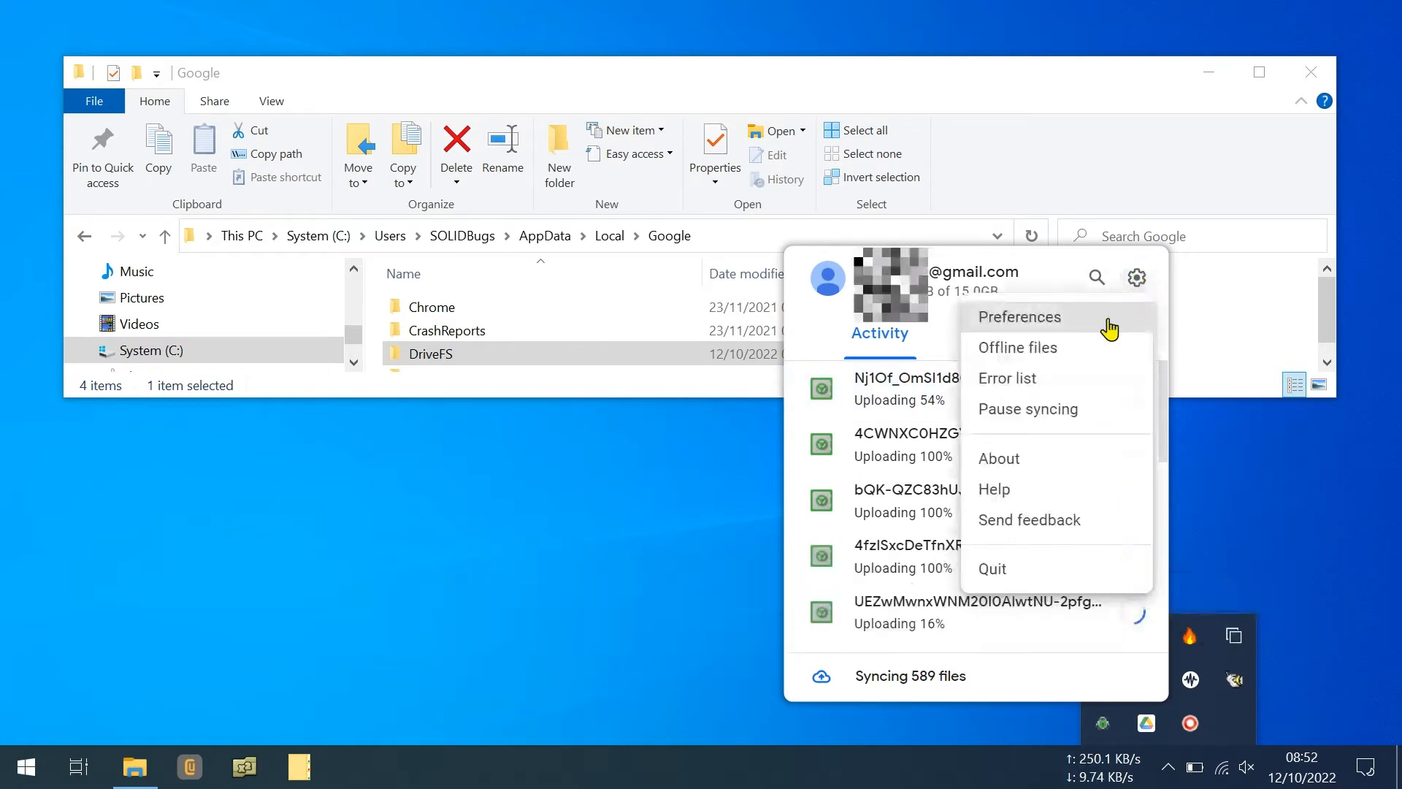
{"action": "left_click", "coordinate": [990, 568]}
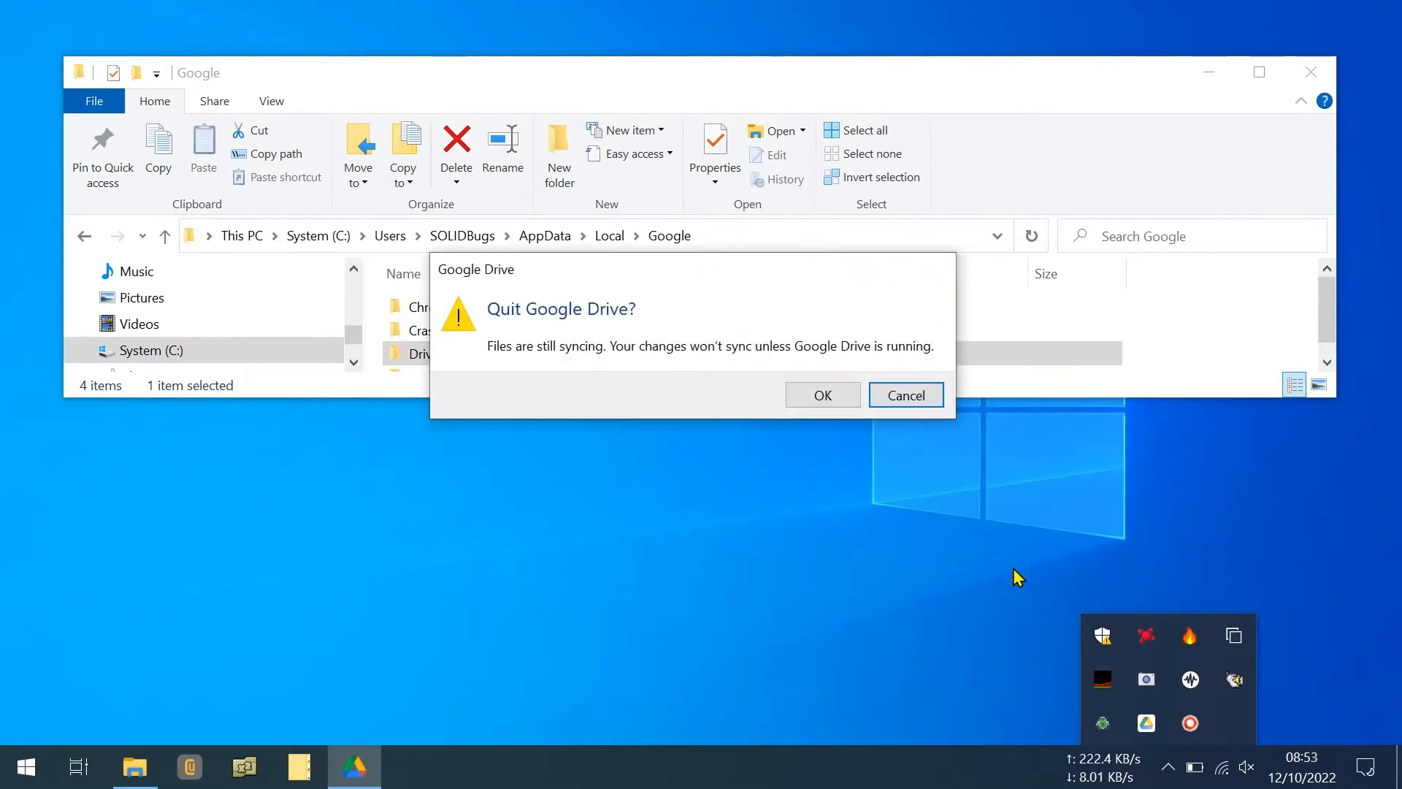
{"action": "left_click", "coordinate": [904, 396]}
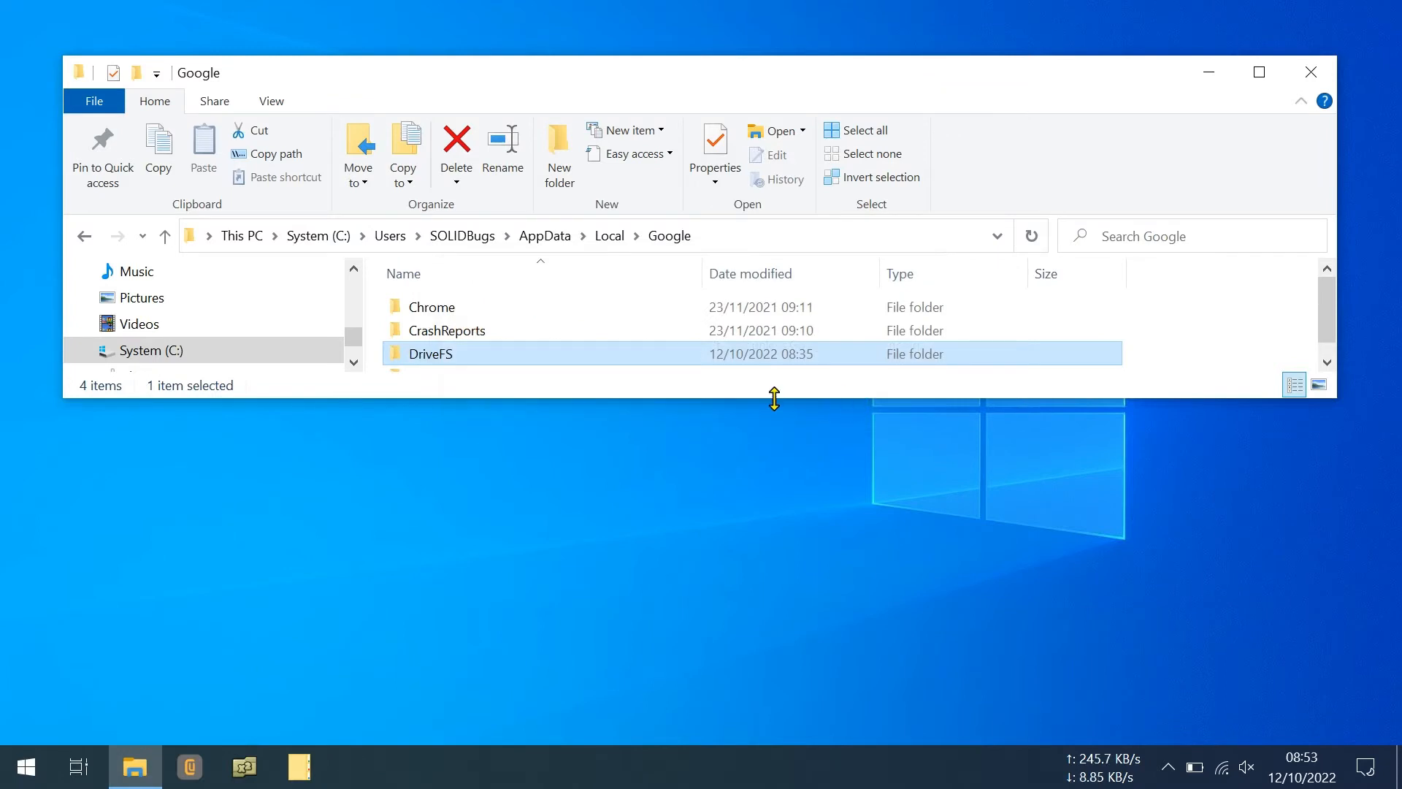
{"action": "mouse_move", "coordinate": [597, 368]}
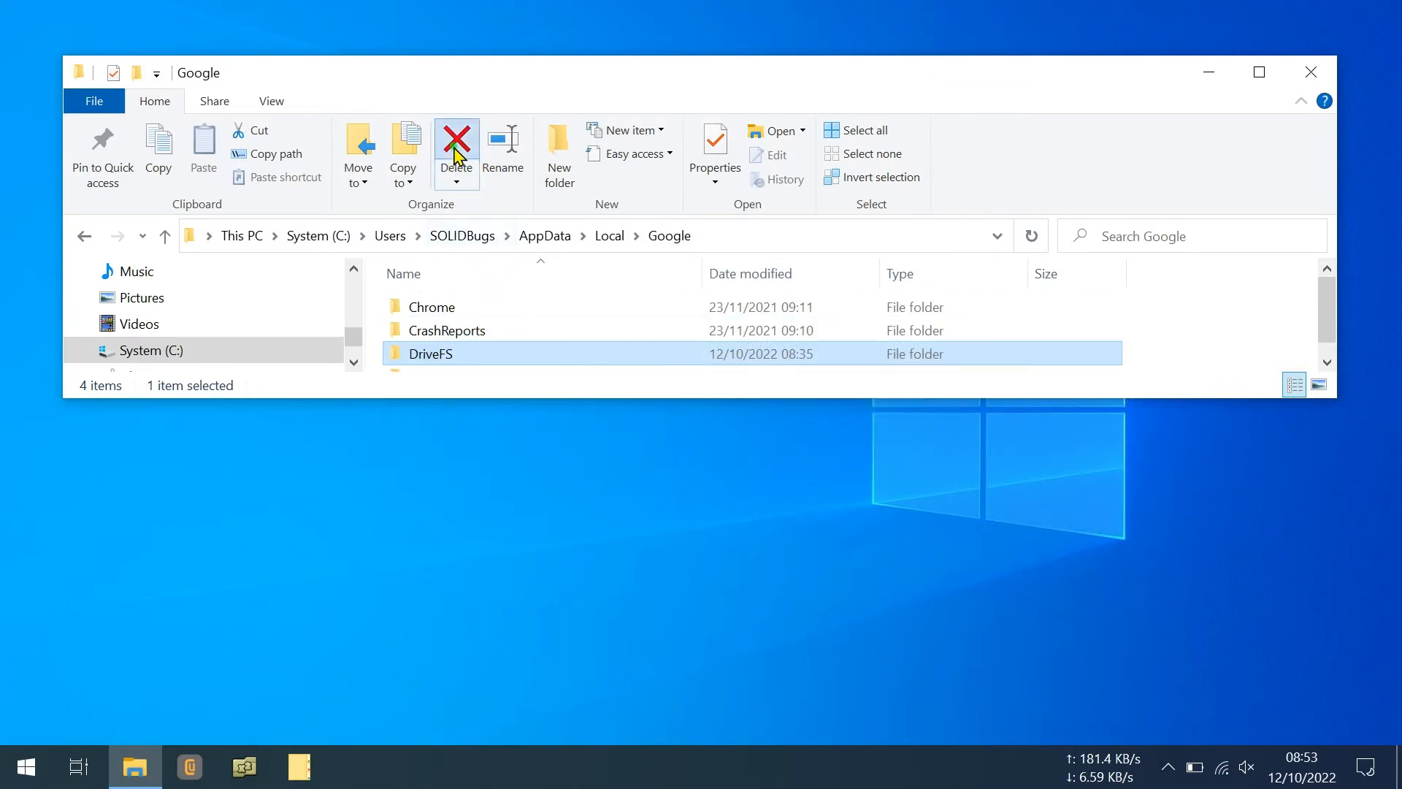
Delete the DriveFS folder, retrying past the Folder In Use warning, and search for 'googl'.
{"action": "left_click", "coordinate": [456, 143]}
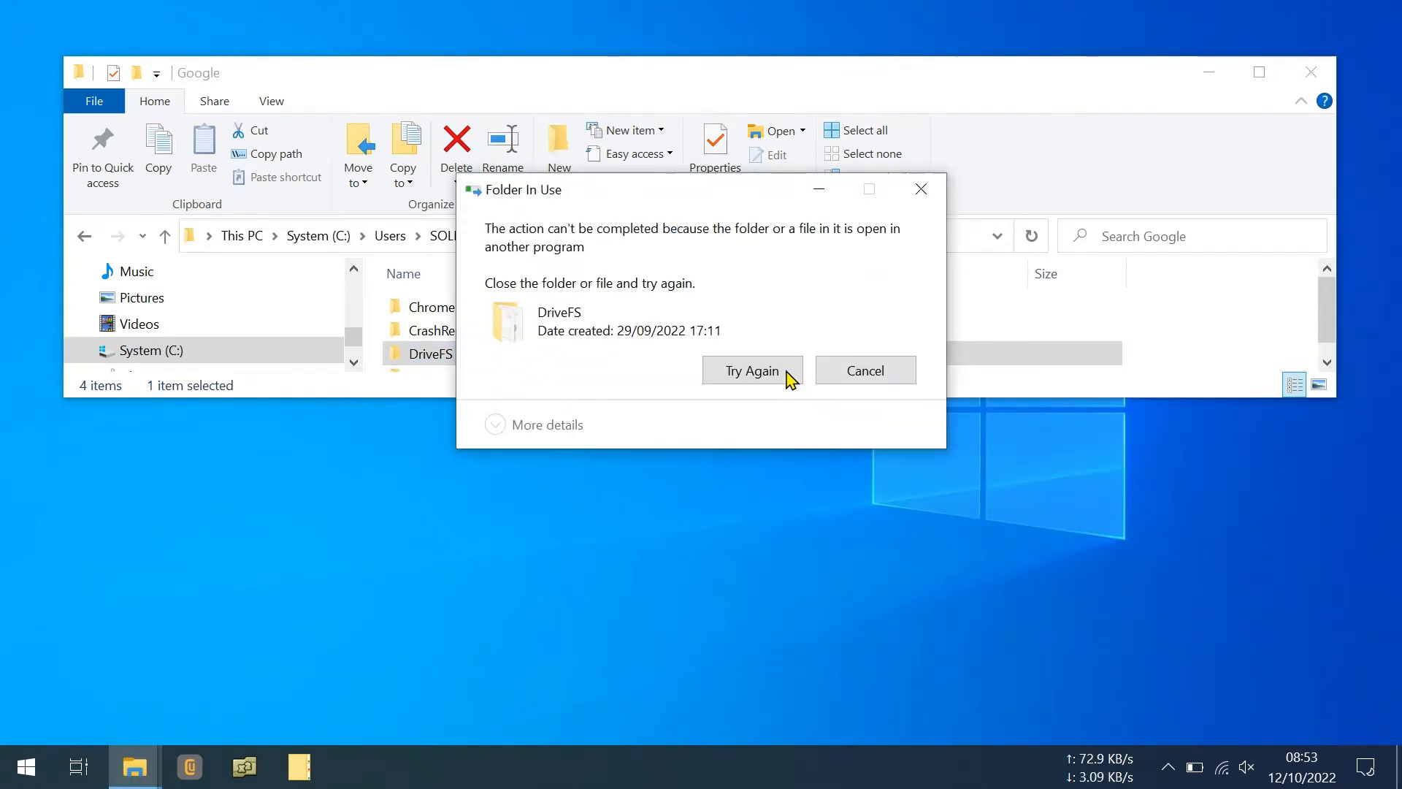
{"action": "left_click", "coordinate": [752, 369]}
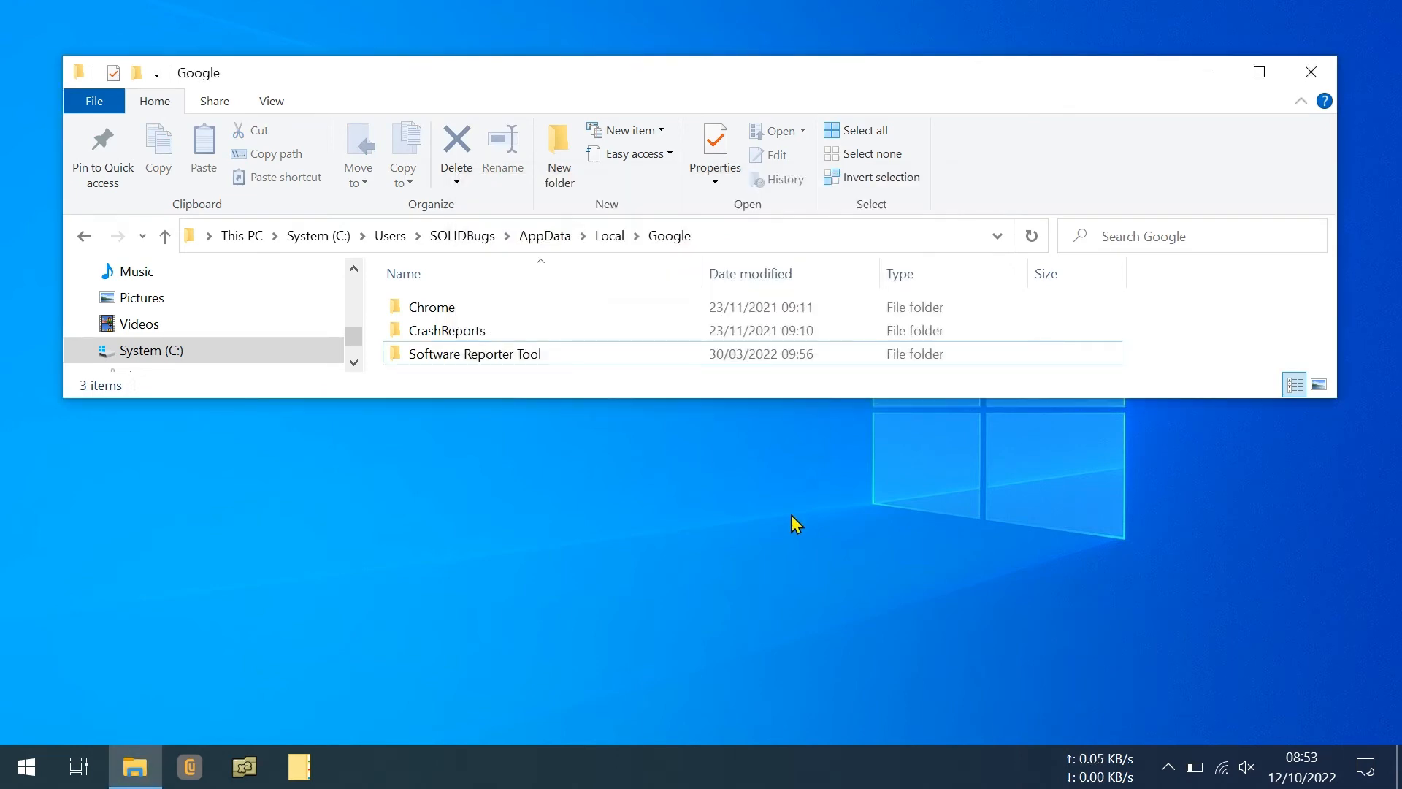
{"action": "type", "text": "googl"}
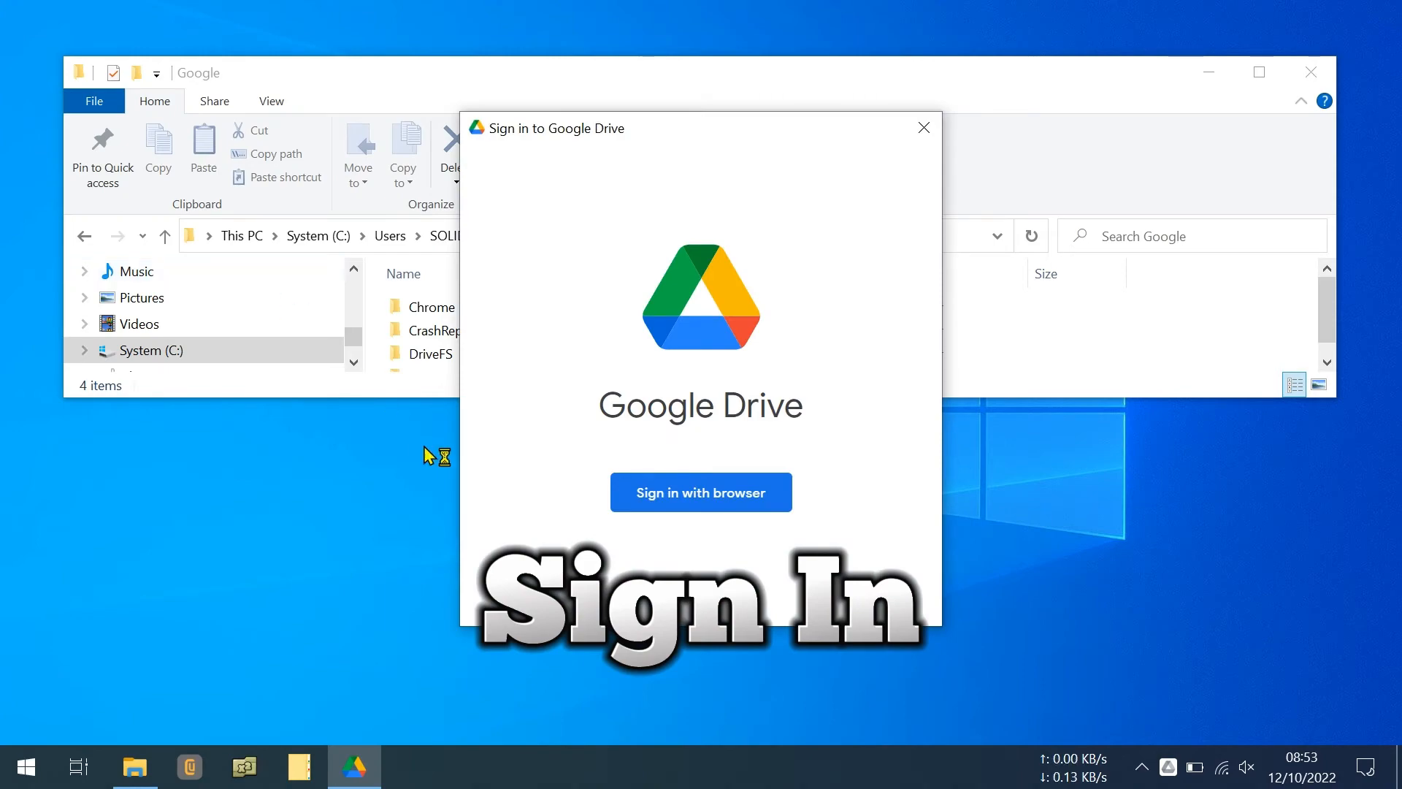
Sign in to Google Drive through the browser and approve the desktop app sign-in.
{"action": "left_click", "coordinate": [700, 492]}
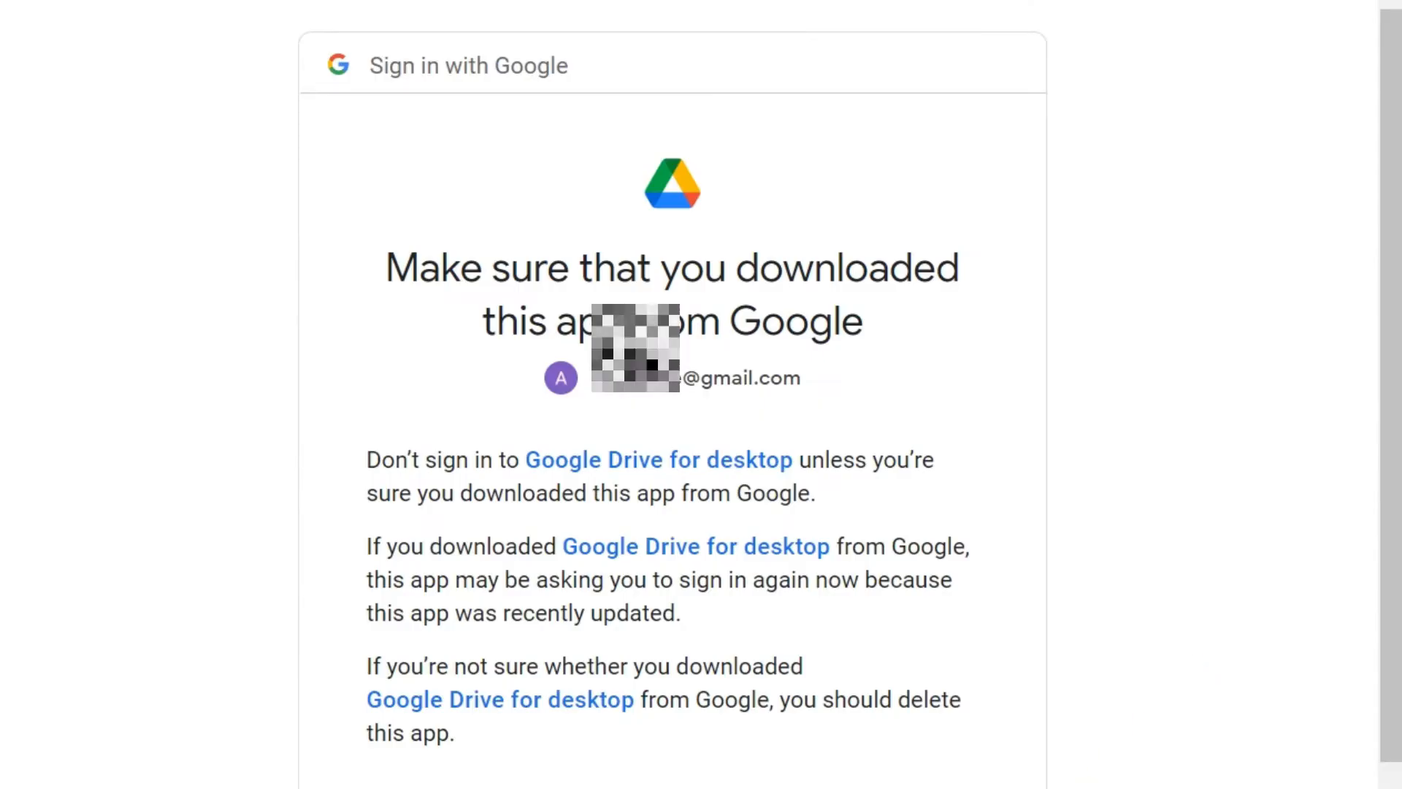
{"action": "scroll", "scroll_direction": "down", "scroll_amount": 3}
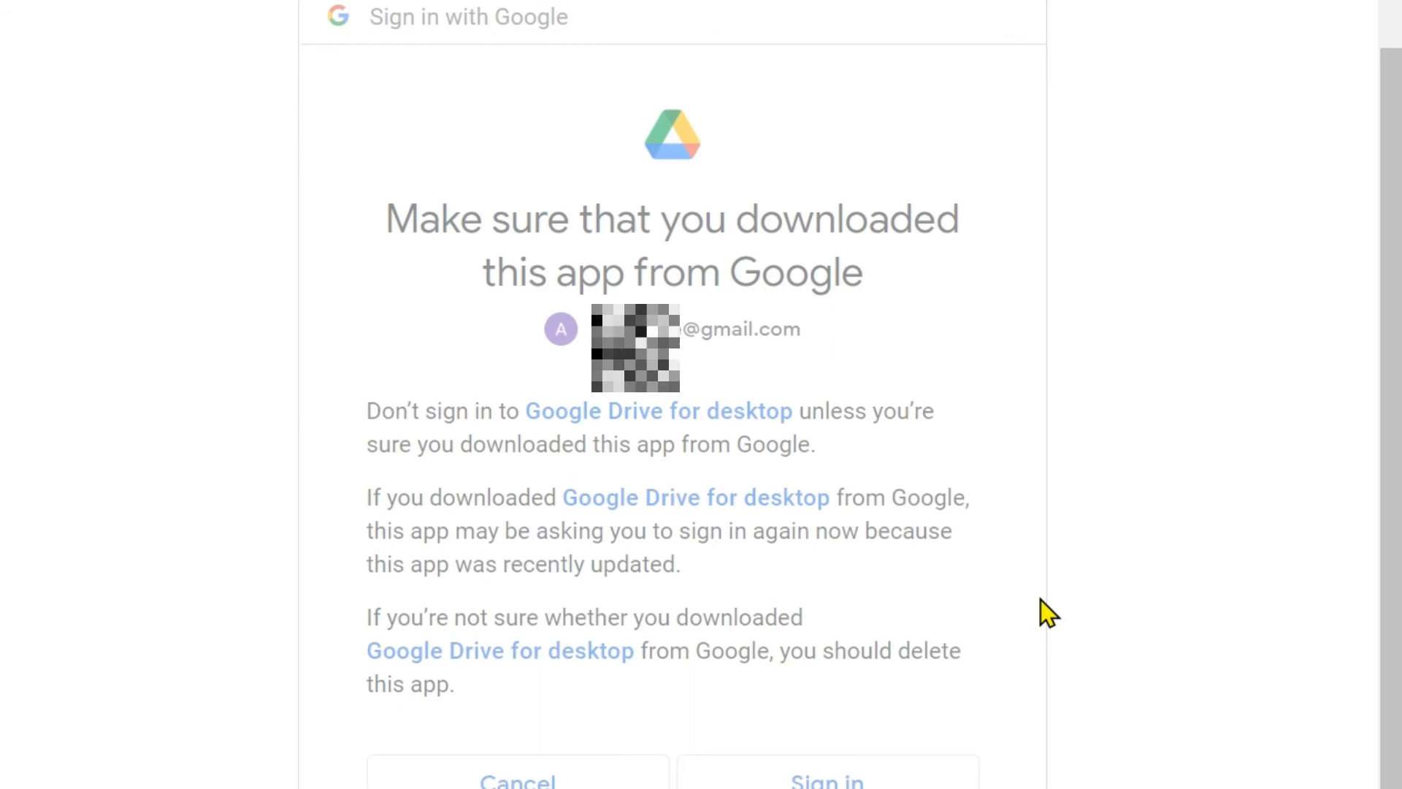
{"action": "left_click", "coordinate": [825, 778]}
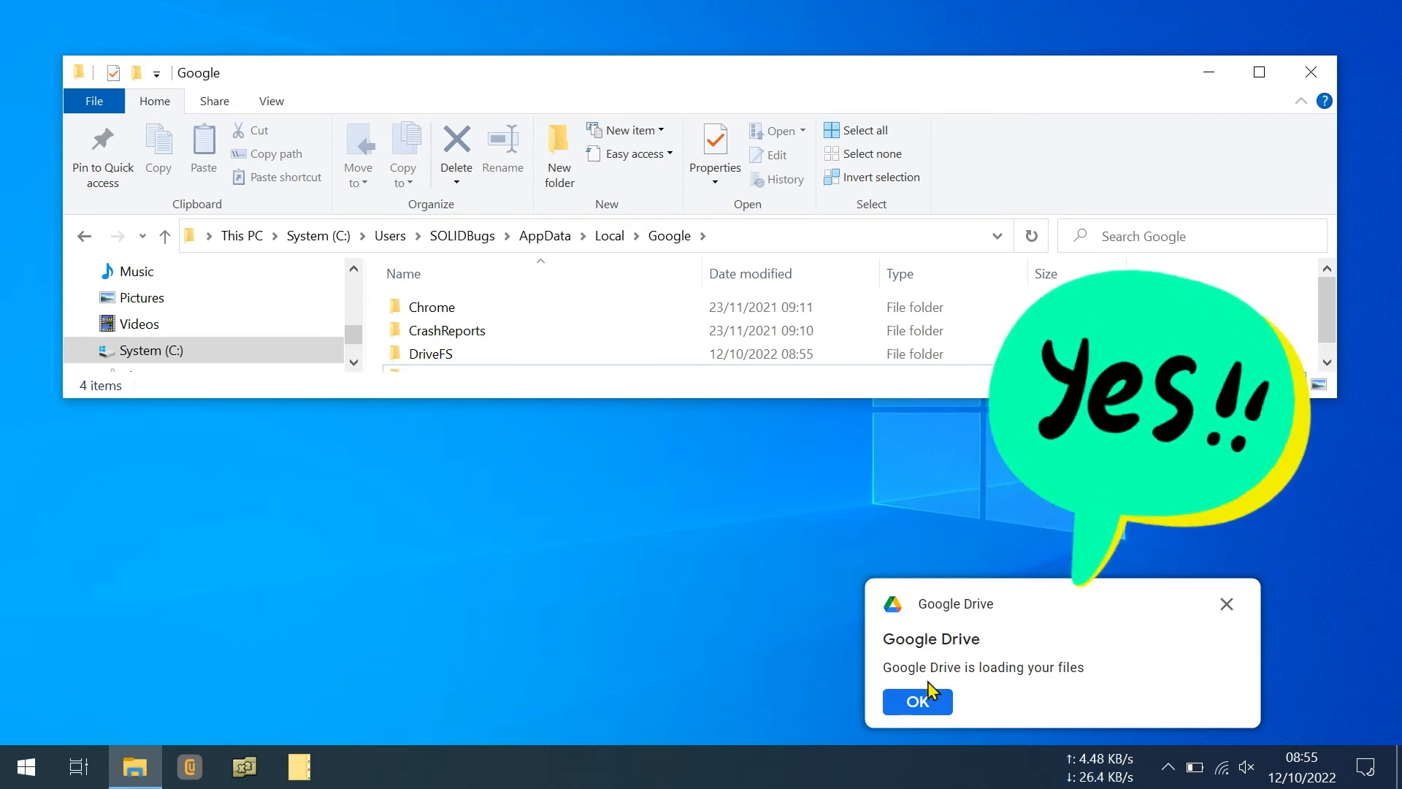
Dismiss the files-loading notice and check the tray Activity panel shows files up to date.
{"action": "left_click", "coordinate": [915, 701]}
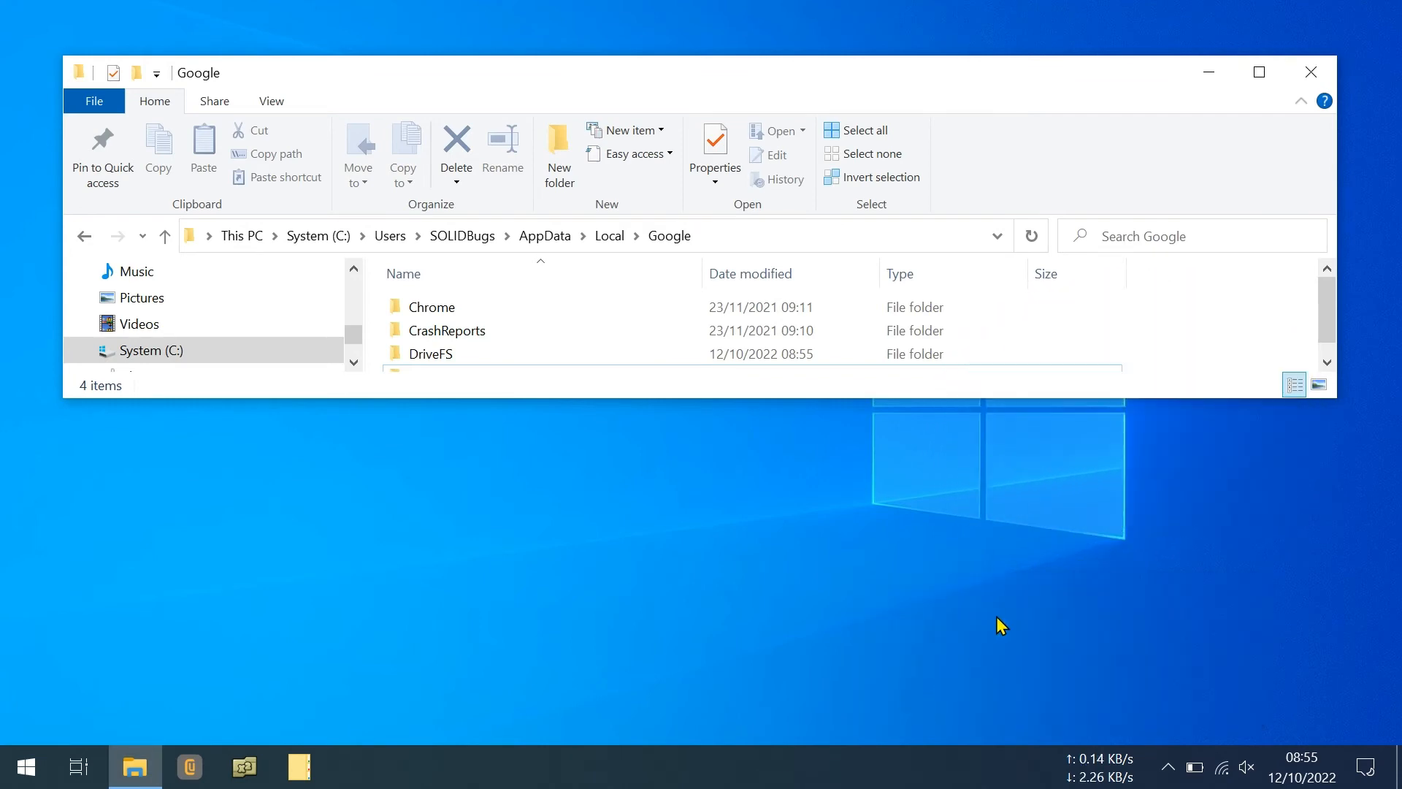
{"action": "mouse_move", "coordinate": [1050, 650]}
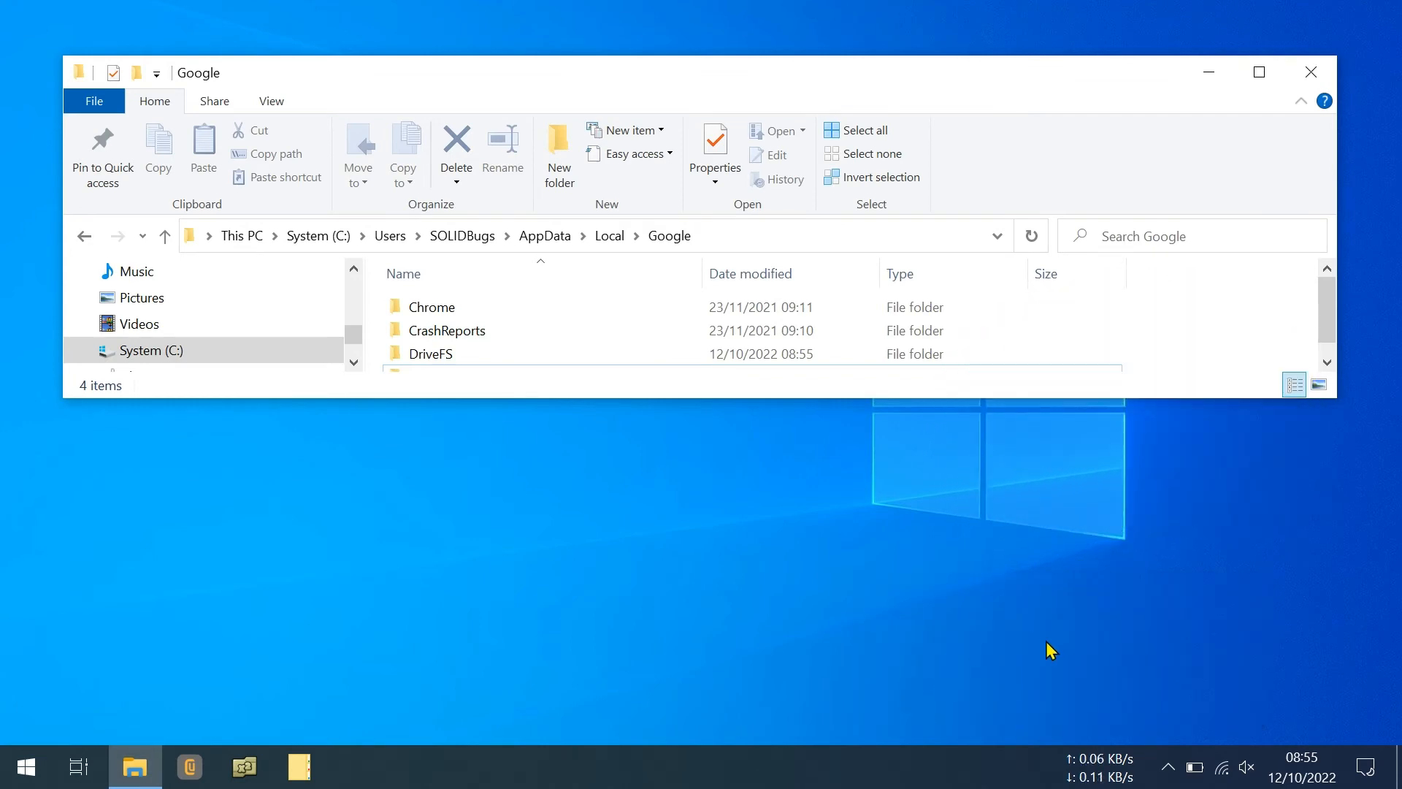
{"action": "left_click", "coordinate": [1167, 767]}
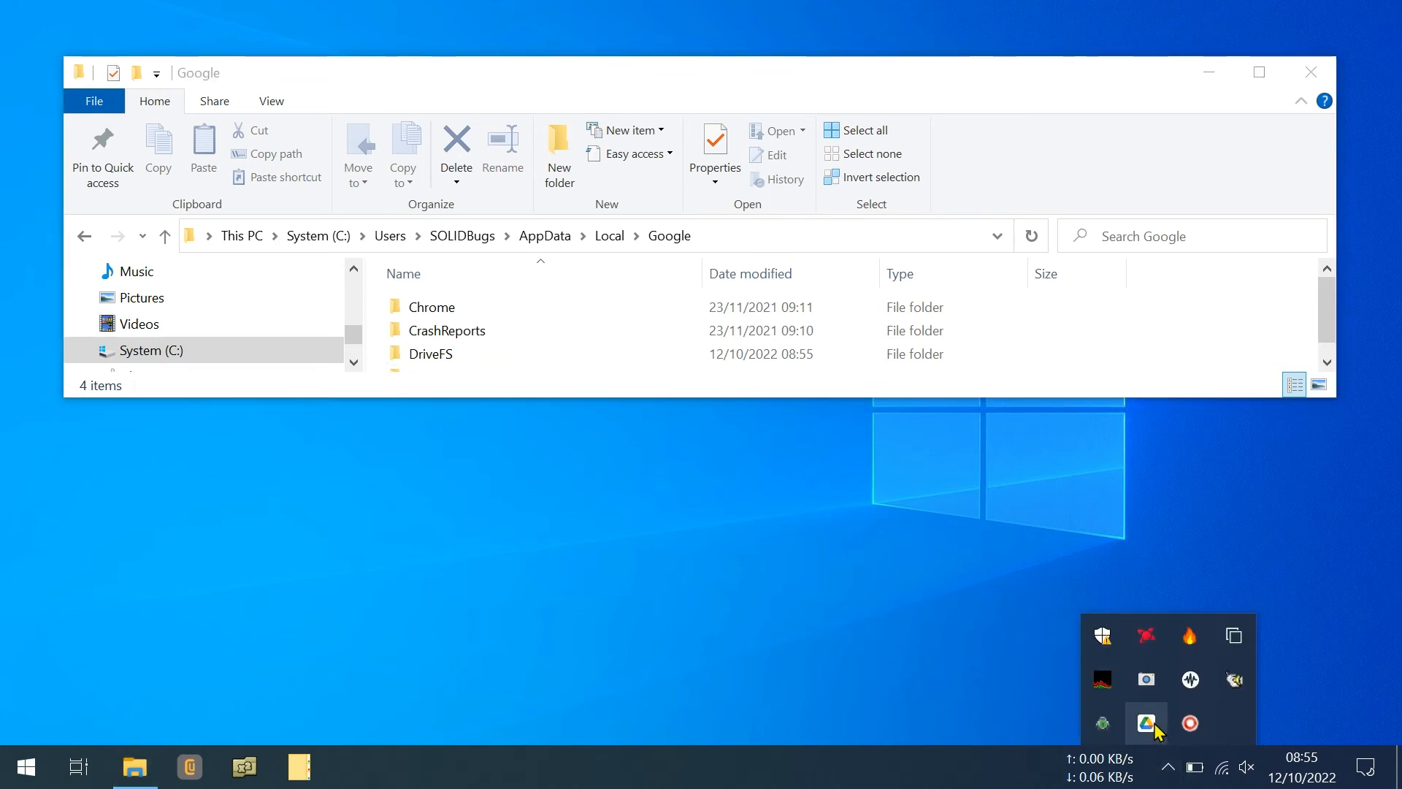
{"action": "left_click", "coordinate": [1145, 723]}
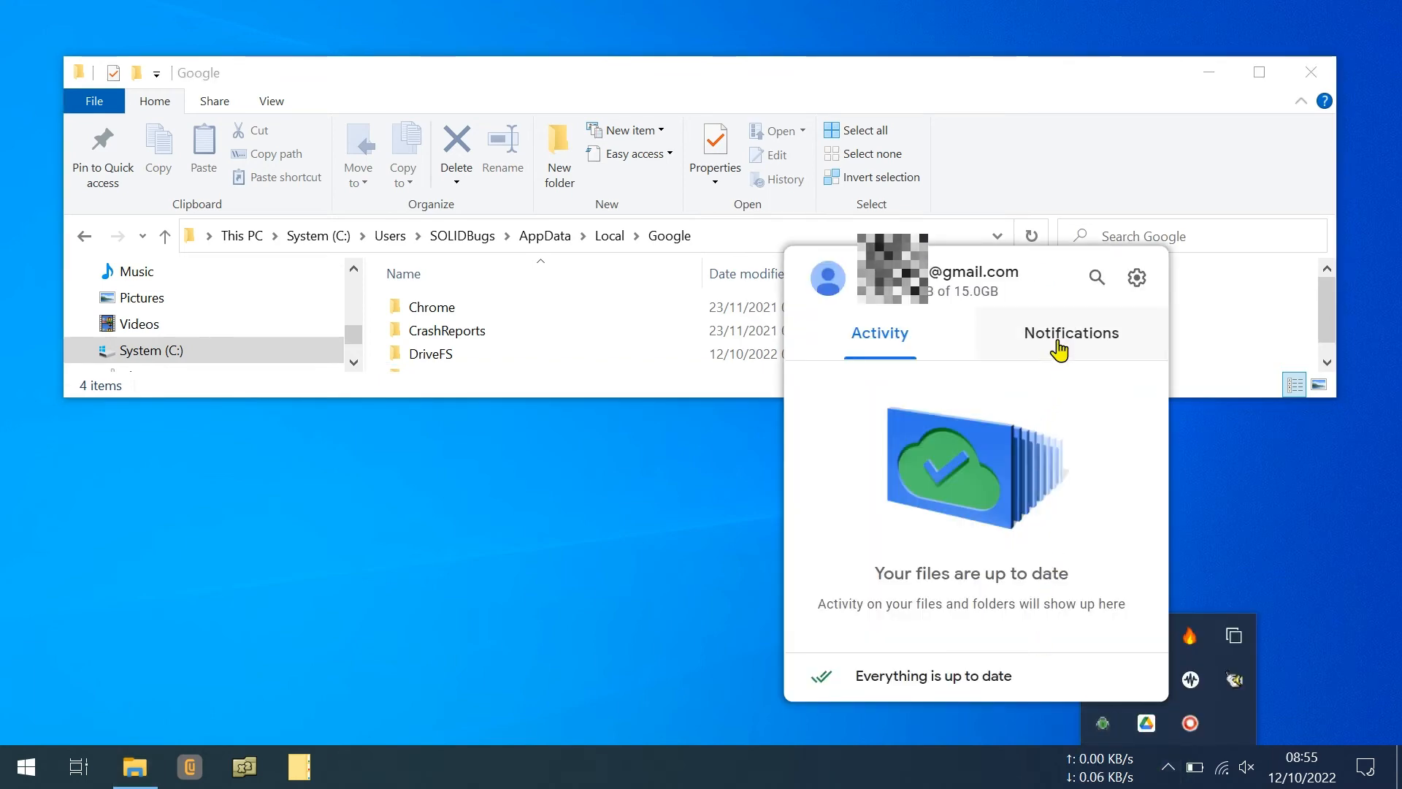